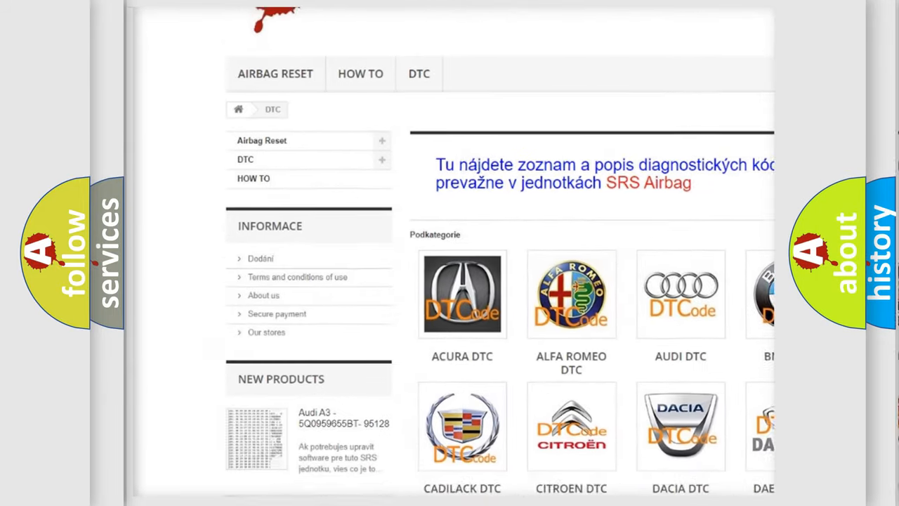
# Scroll down past the car make logos to reach the list of diagnostic code numbers.
pyautogui.scroll(-3)
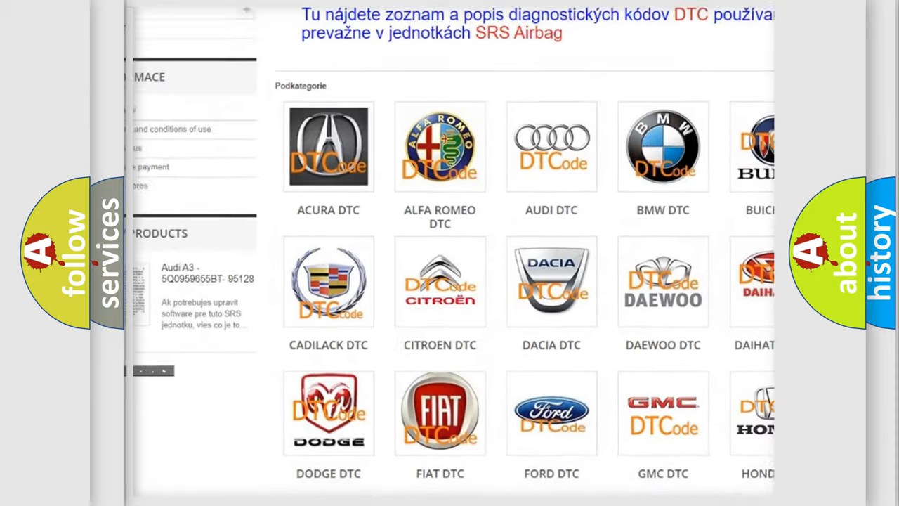
pyautogui.scroll(-3)
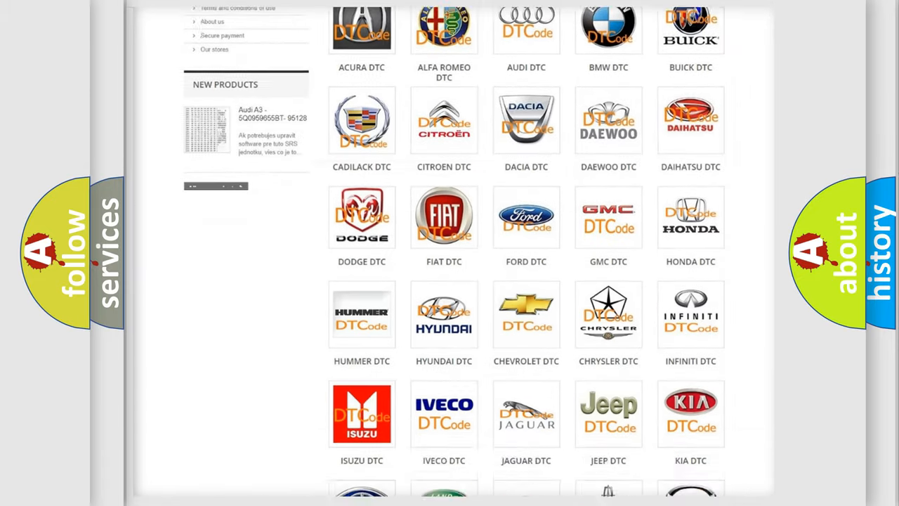
pyautogui.scroll(-3)
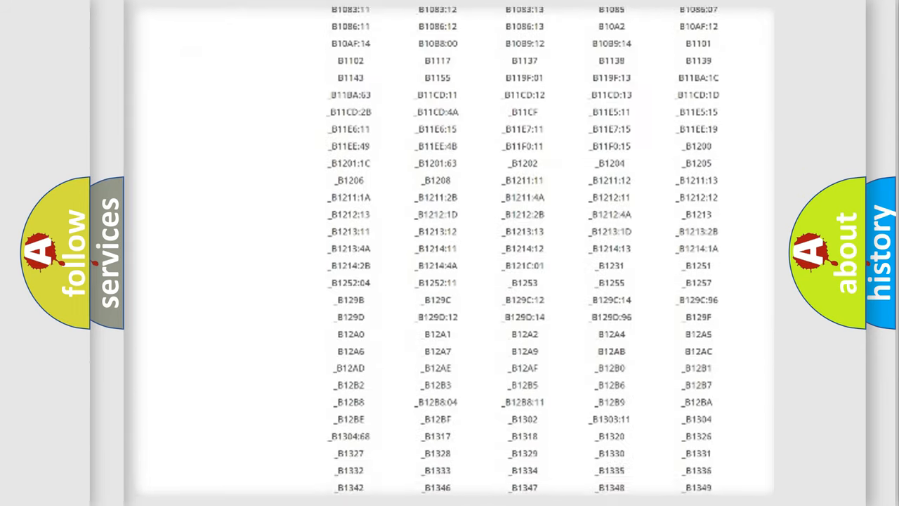
pyautogui.scroll(-3)
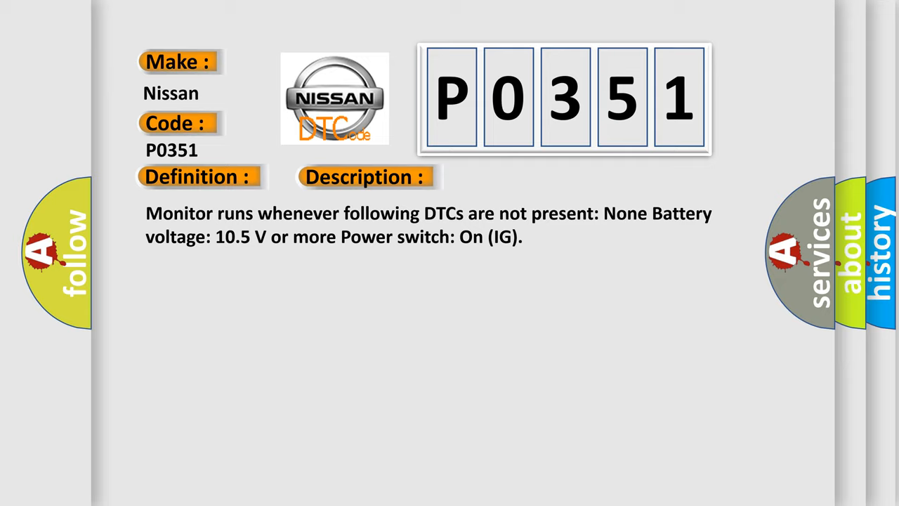
# Advance the slide to reveal the P0351 description and its CAN communication bus circuit cause.
pyautogui.click(517, 177)
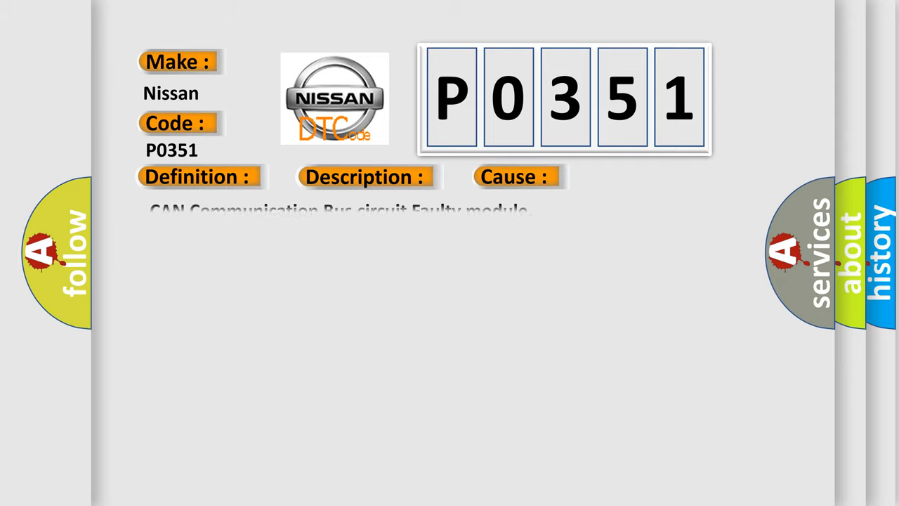